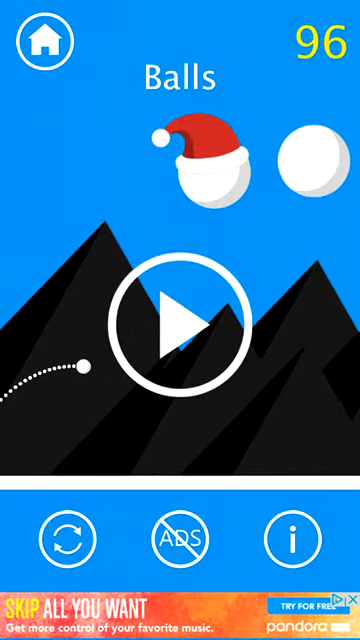
Step: Start a round from the home screen scoring 39, then retry and score 40
click(180, 310)
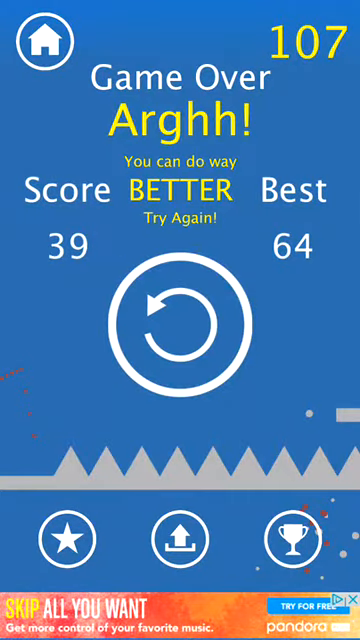
click(180, 320)
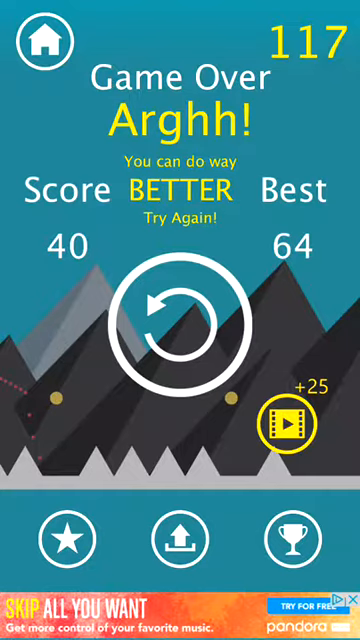
Step: Retry twice from Game Over, scoring 47 and then 24 with best still 64
click(180, 310)
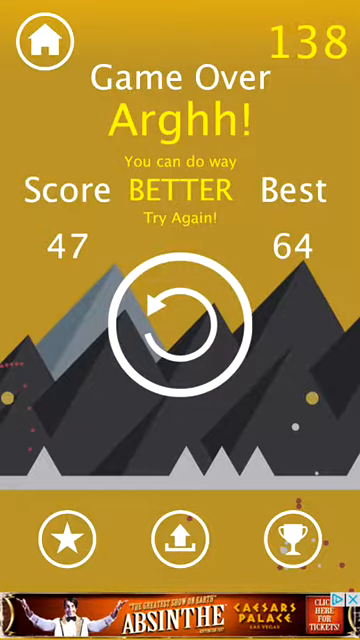
click(180, 330)
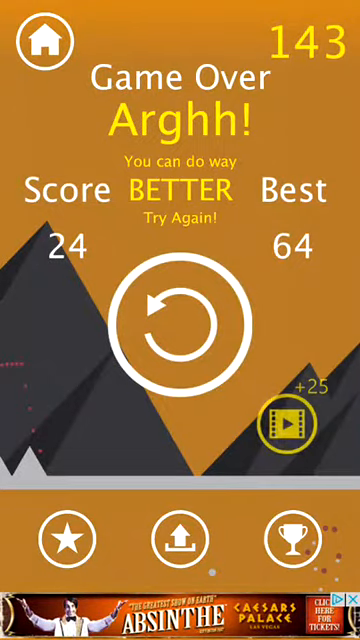
Step: Play one more round, then buy the locked 150-coin ball, leaving 3 coins
click(180, 310)
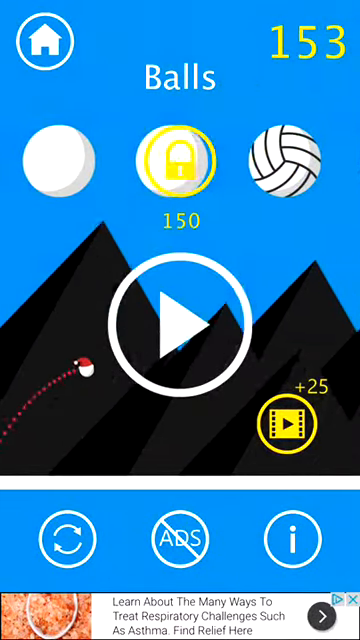
click(180, 160)
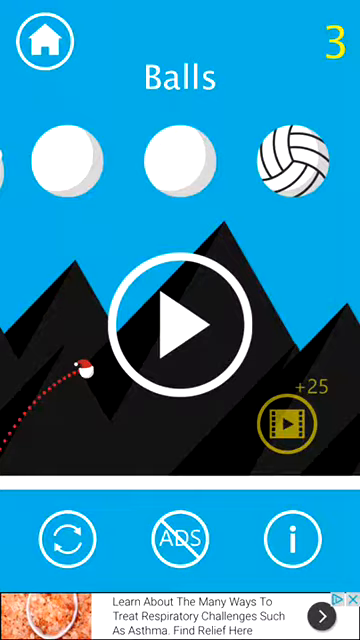